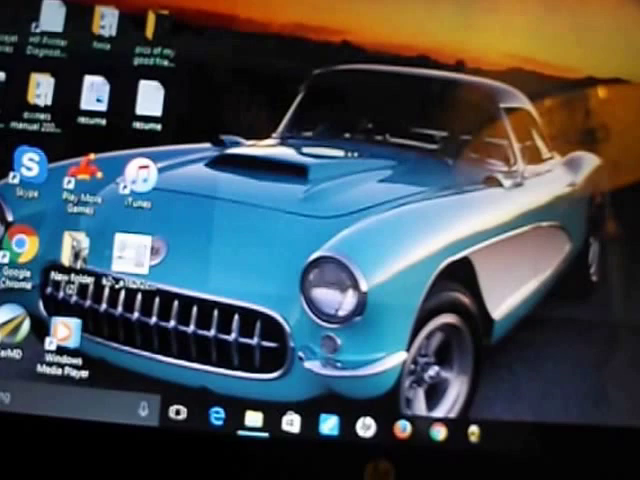
- Launch File Explorer from the taskbar to view This PC's folders and drives
click(246, 411)
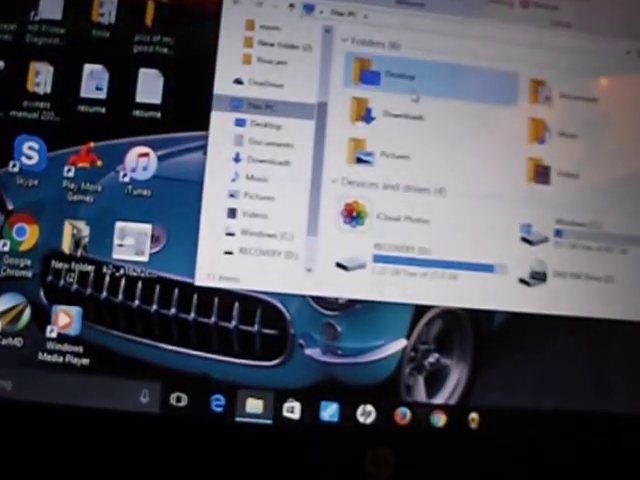